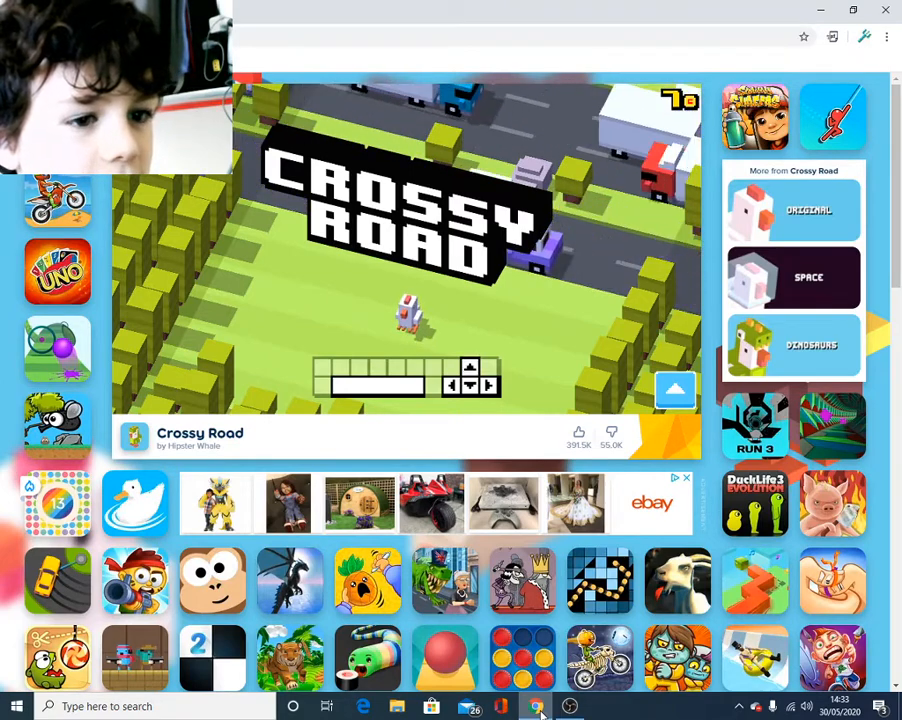
Start from the title screen, restart after the first death, and hop forward until a car hits the chicken at 42 coins
click(568, 706)
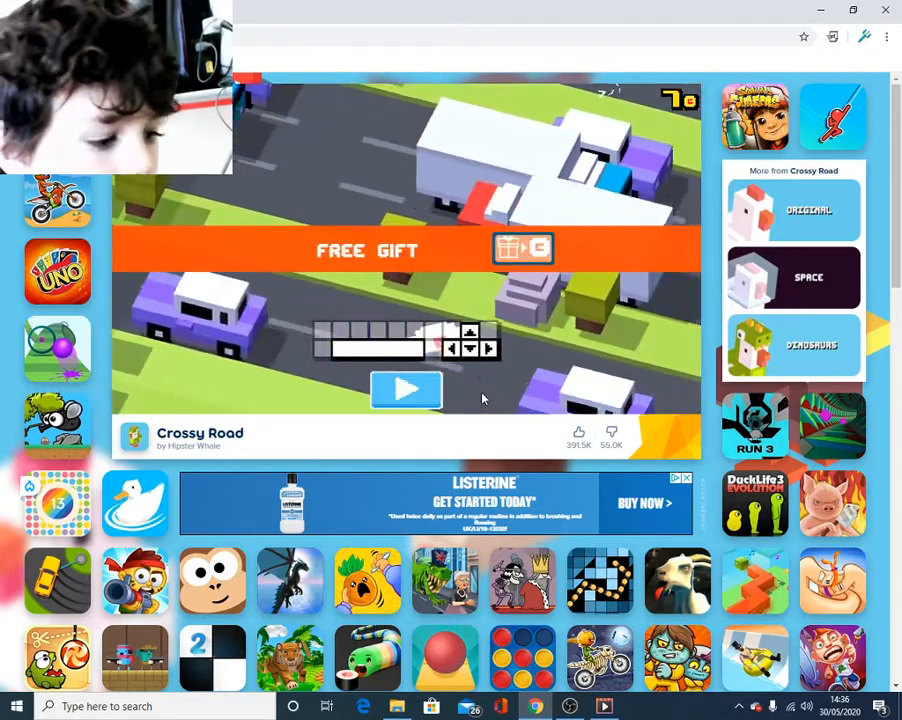
click(406, 388)
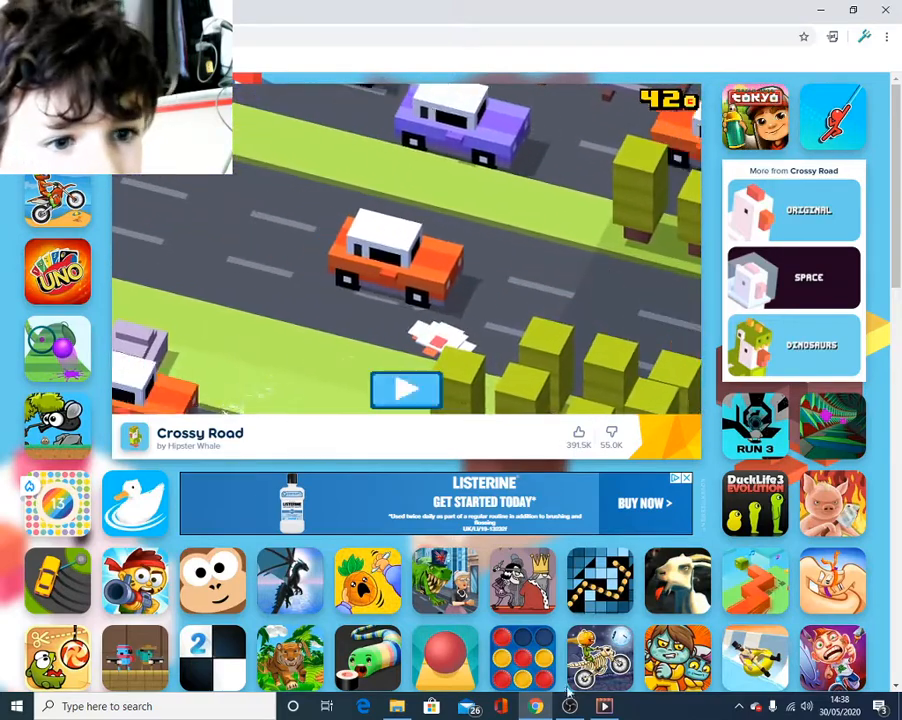
click(406, 390)
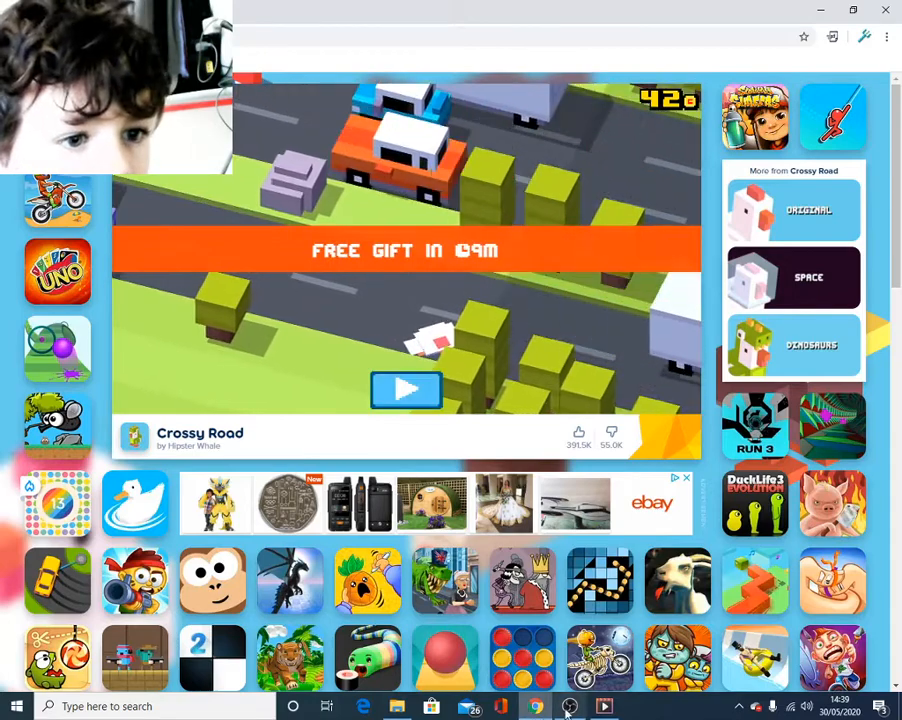
Restart twice and cross roads and train tracks, earning the 50-coin bonus for a total of 98
click(406, 390)
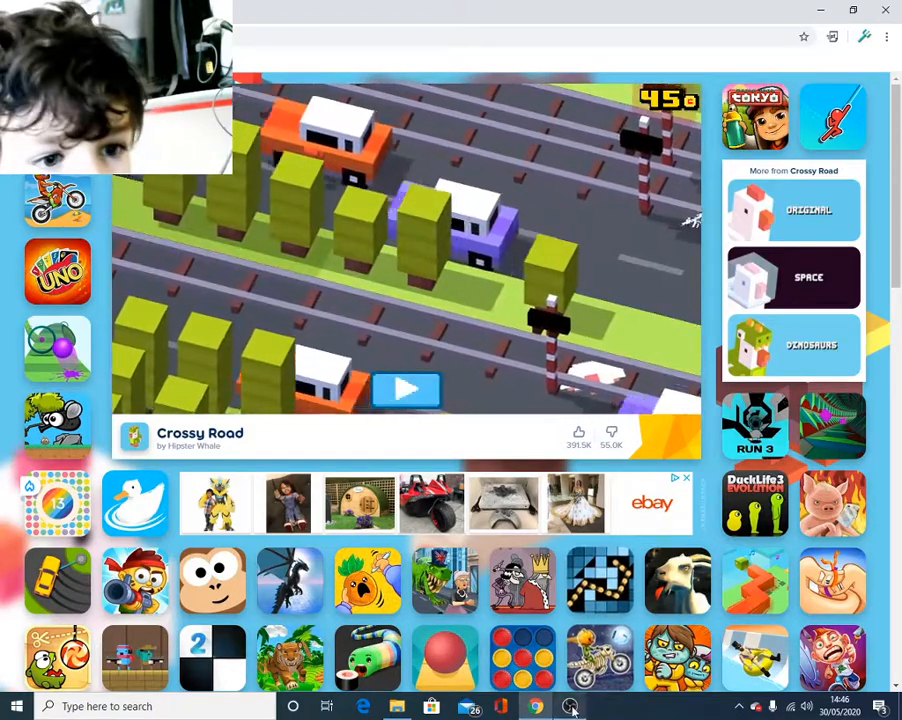
click(406, 388)
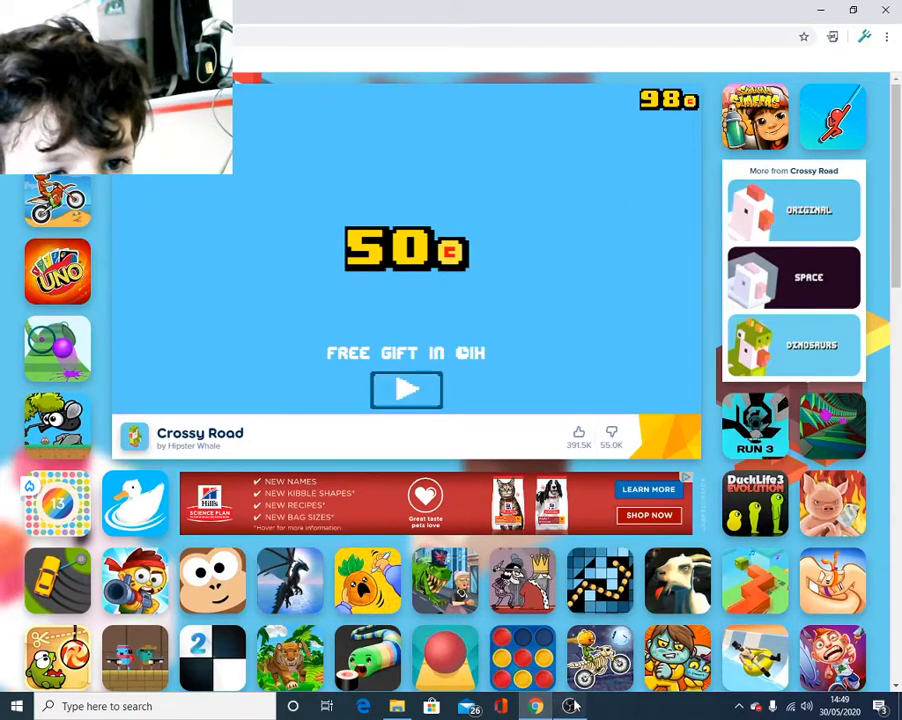
Continue past the coin reward and hop until dying with 101 coins, reaching the prize machine
click(406, 390)
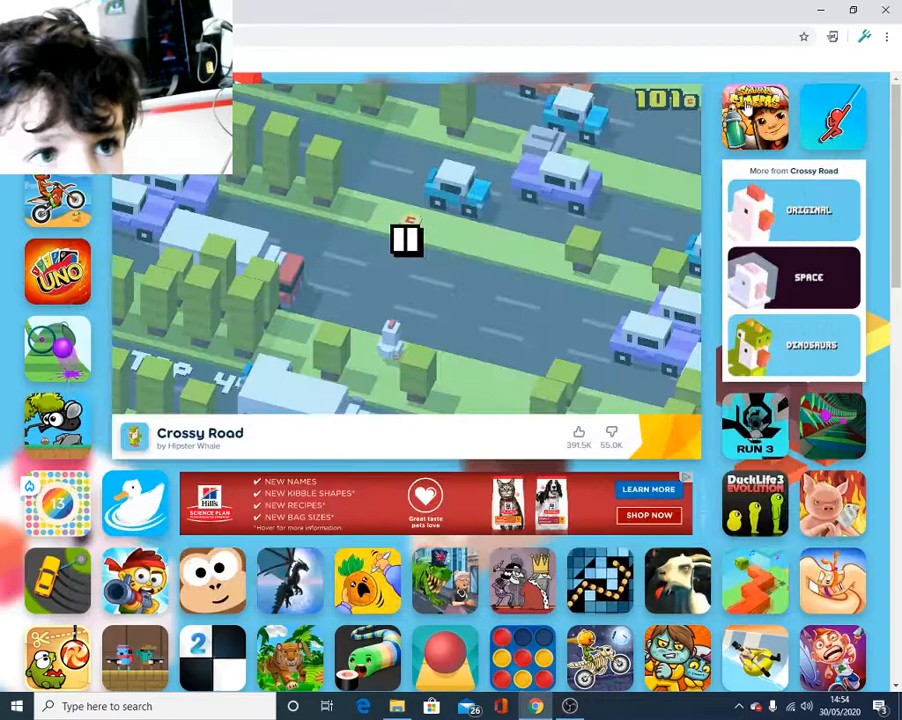
click(408, 240)
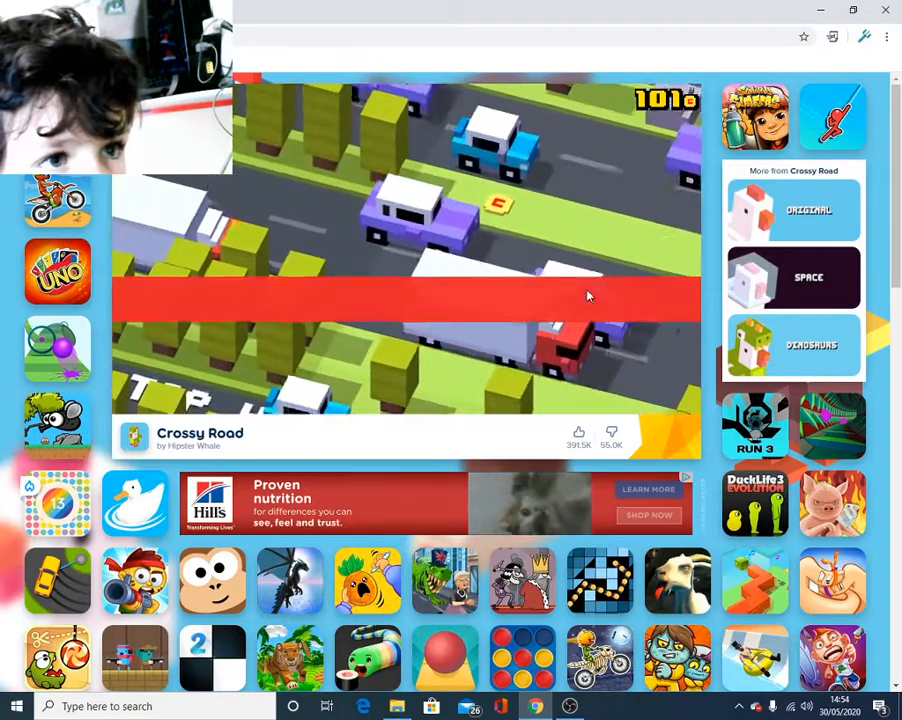
click(568, 708)
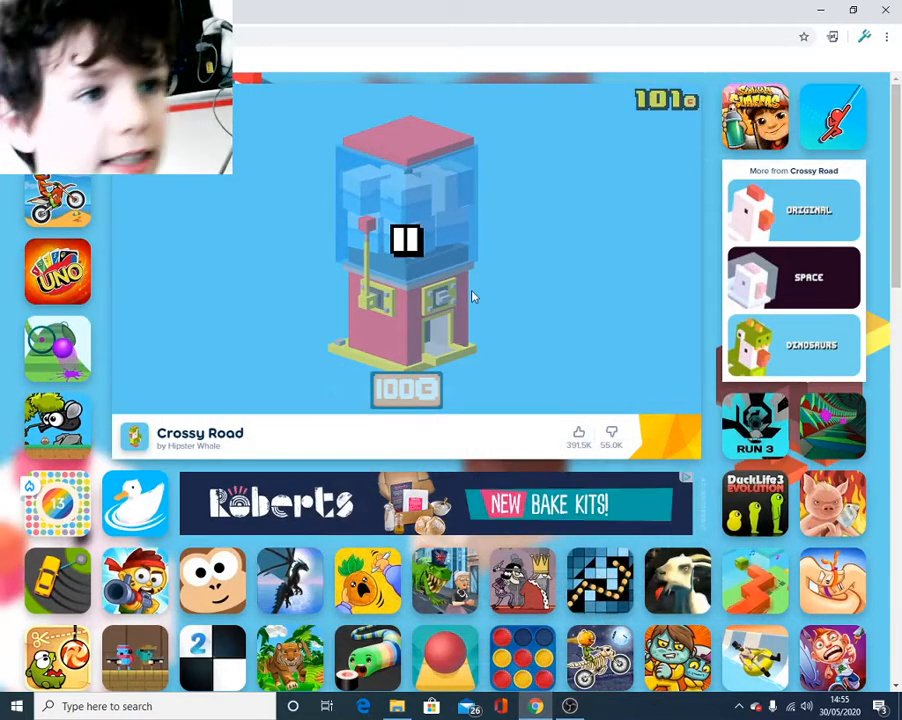
Spend 100 coins on the prize machine and play a fresh run, leaving 5 coins
click(408, 240)
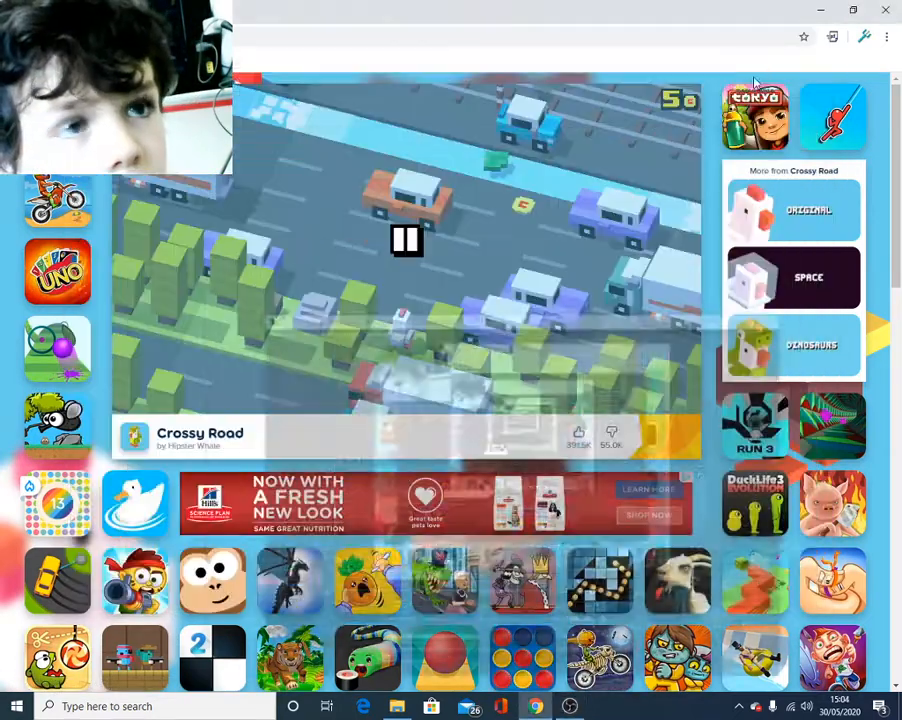
click(408, 240)
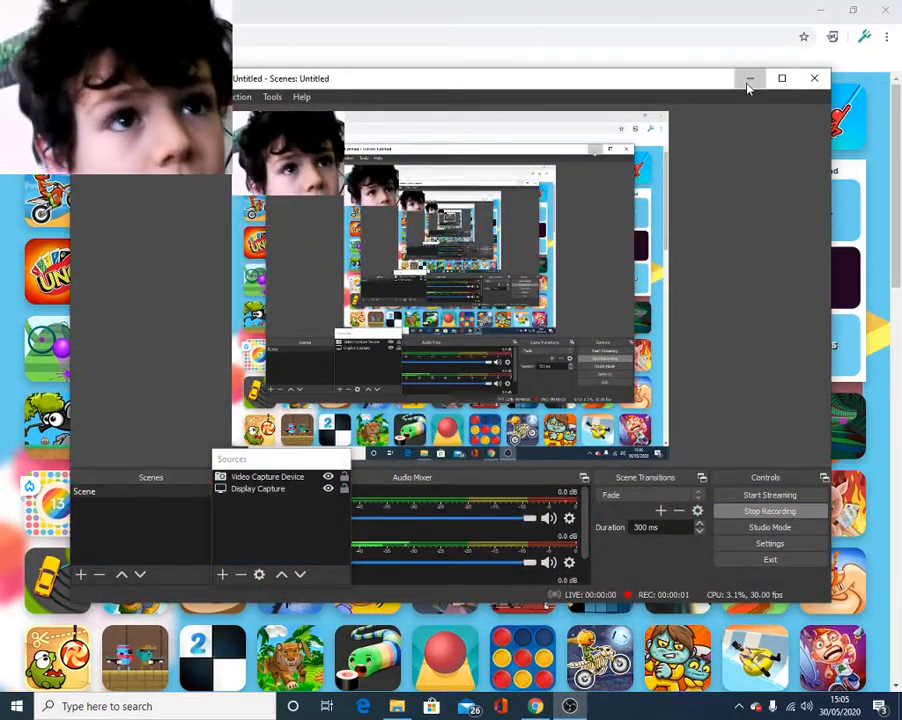
Minimize the OBS Studio window so the Crossy Road page shows again
click(750, 78)
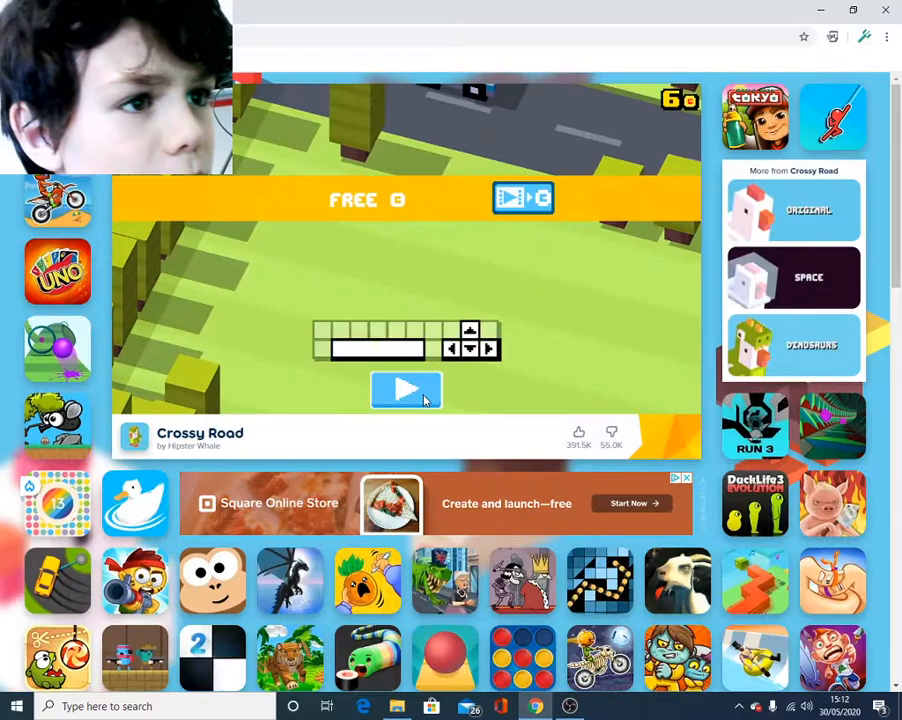
Restart and let the chicken die on a busy road with trucks, coins still at 6
click(406, 388)
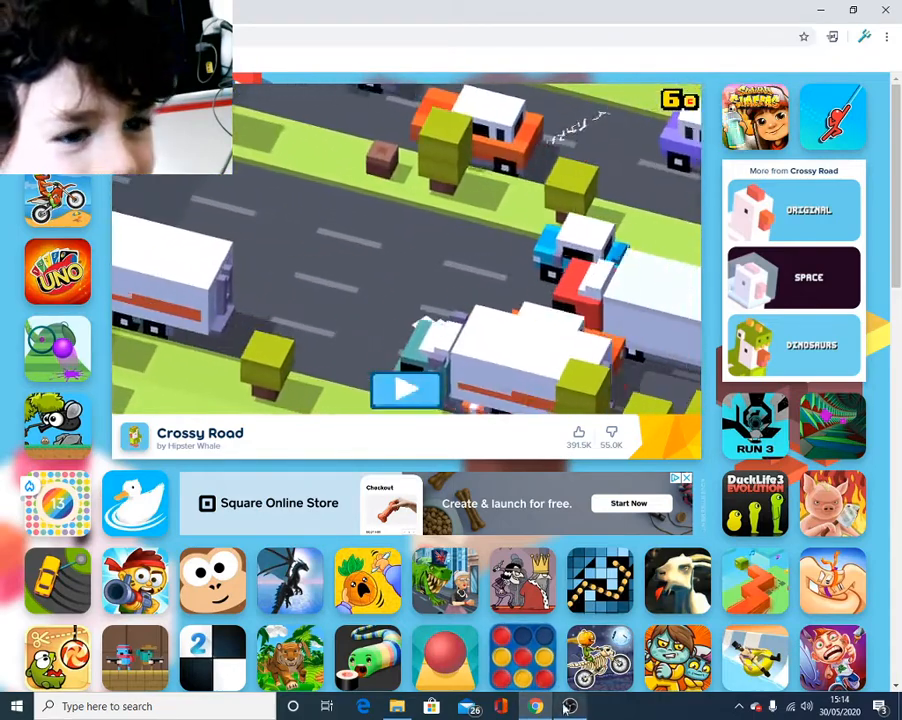
Restart after being crushed, dismiss the promo, and retry until the purple car kills the chicken at 26
click(404, 388)
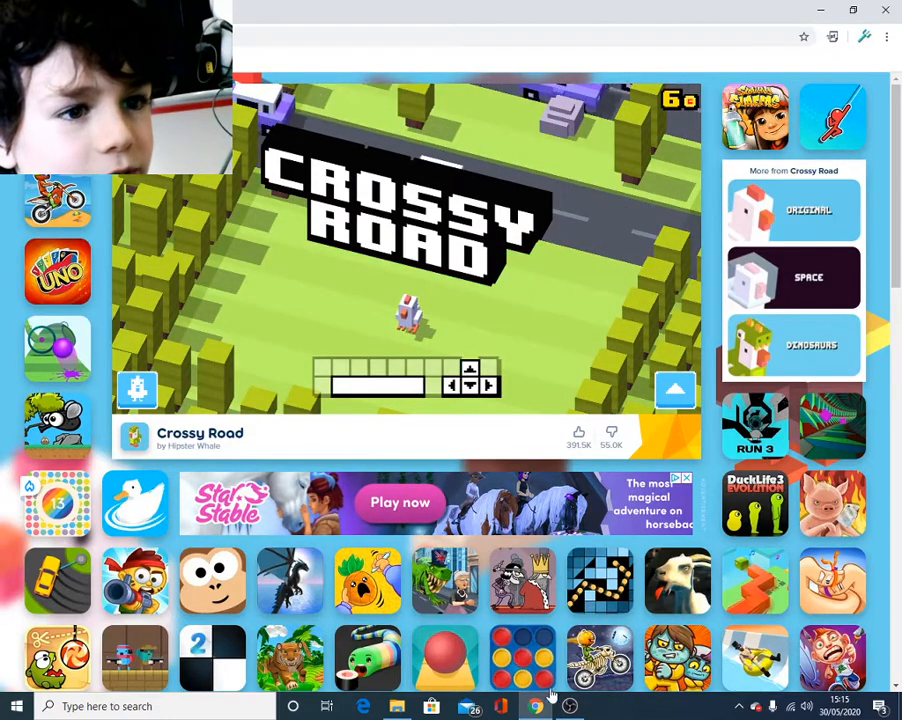
mouse_move(570, 706)
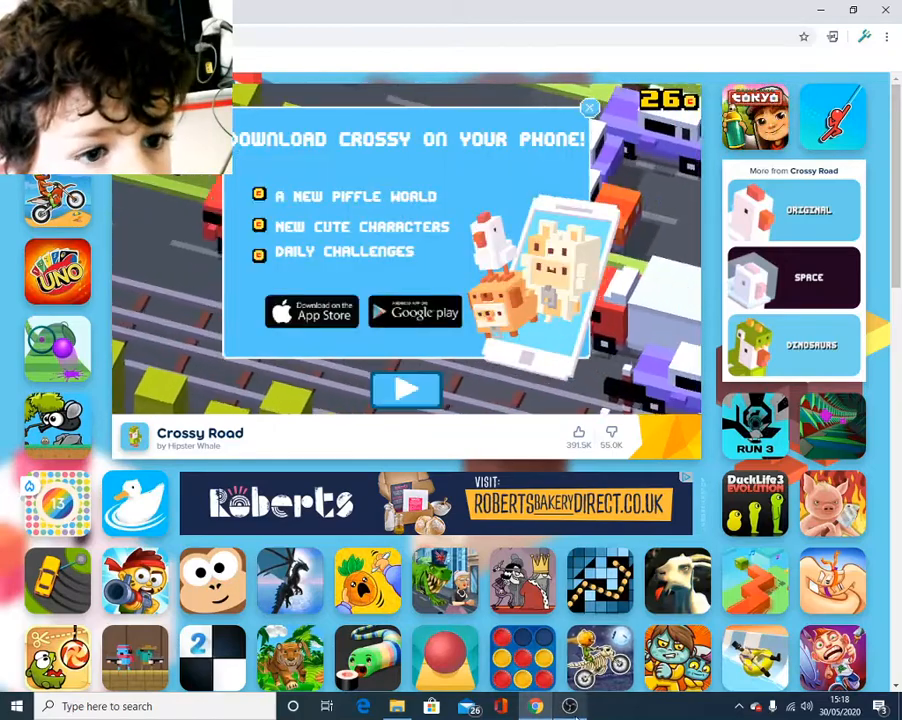
click(588, 108)
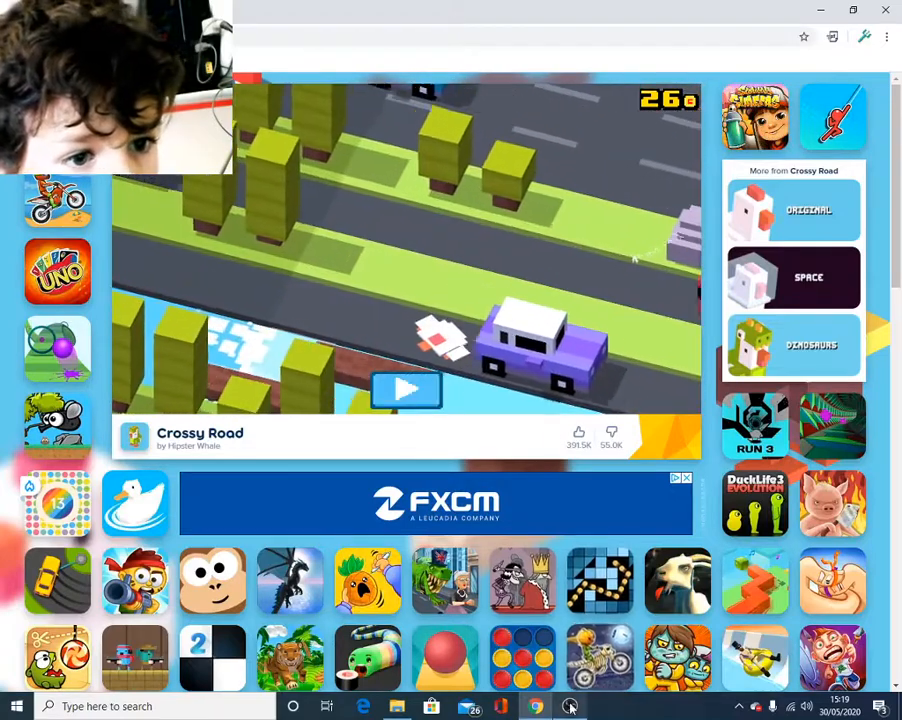
click(406, 388)
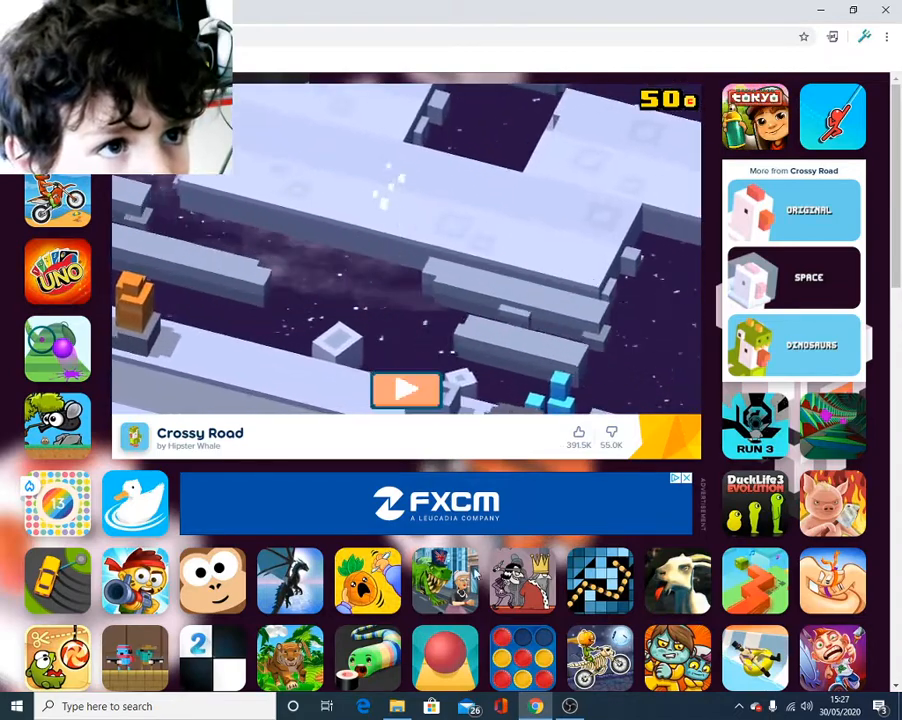
Play the space-themed run until dying at score 50, then retry from the game-over screen
click(404, 390)
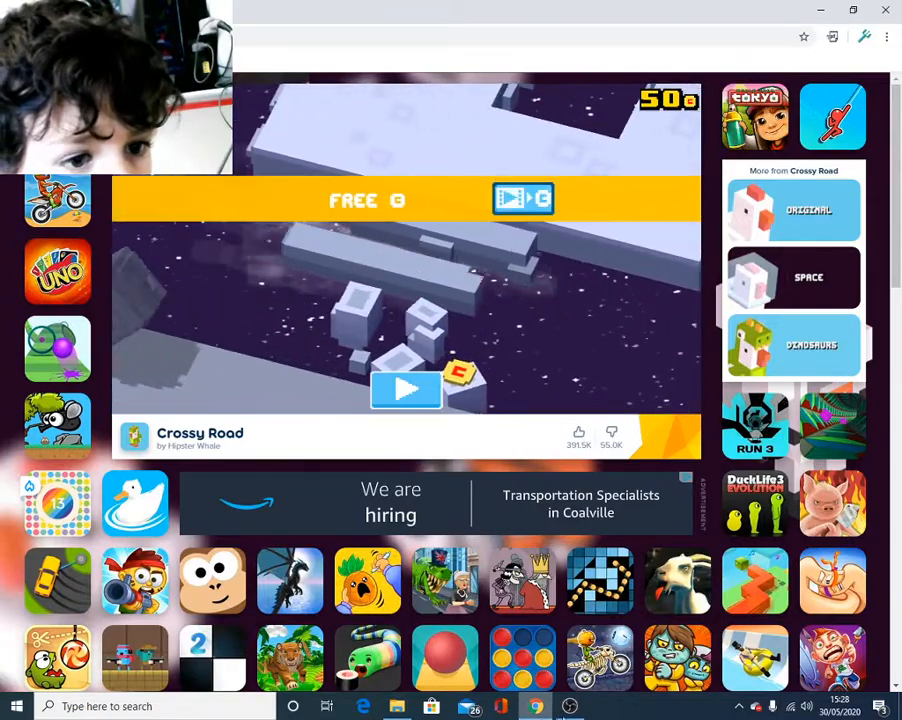
click(406, 388)
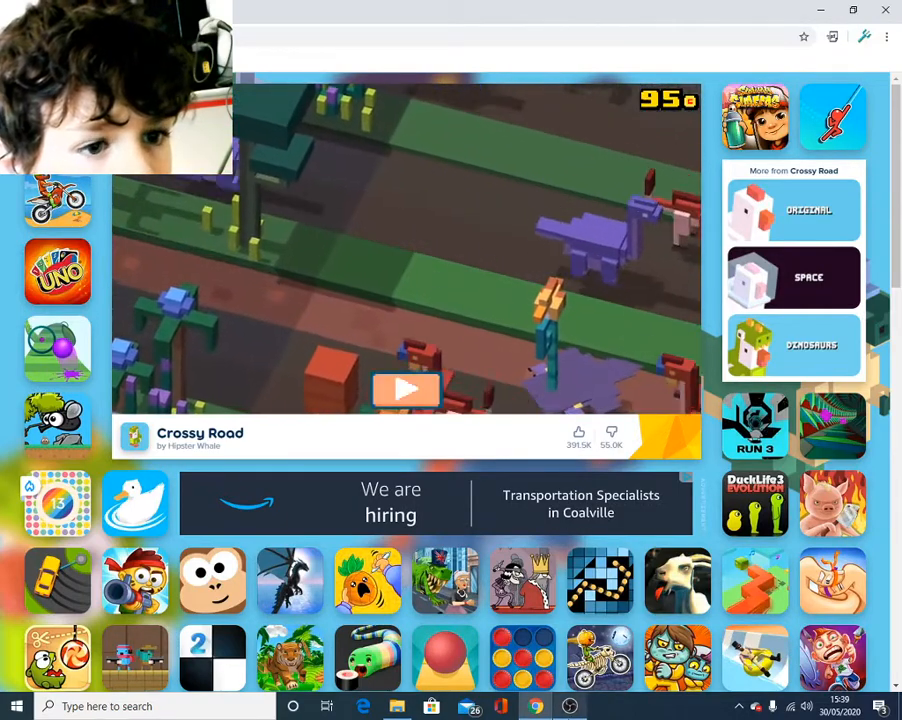
Play the dinosaur-world run until dying at 95, then restart for a classic-world run reaching 137 coins
click(404, 388)
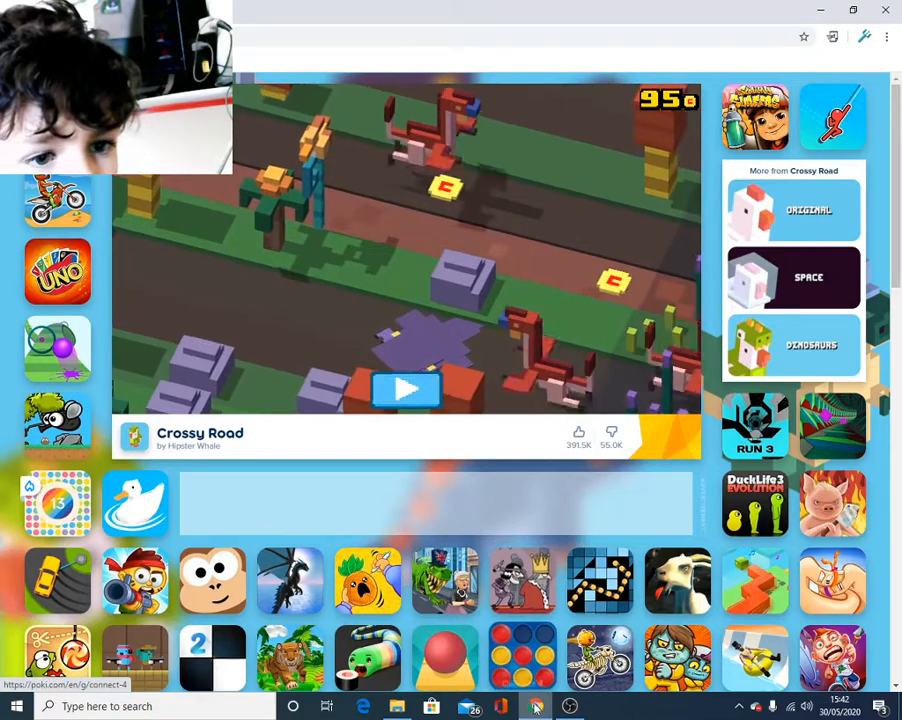
click(406, 390)
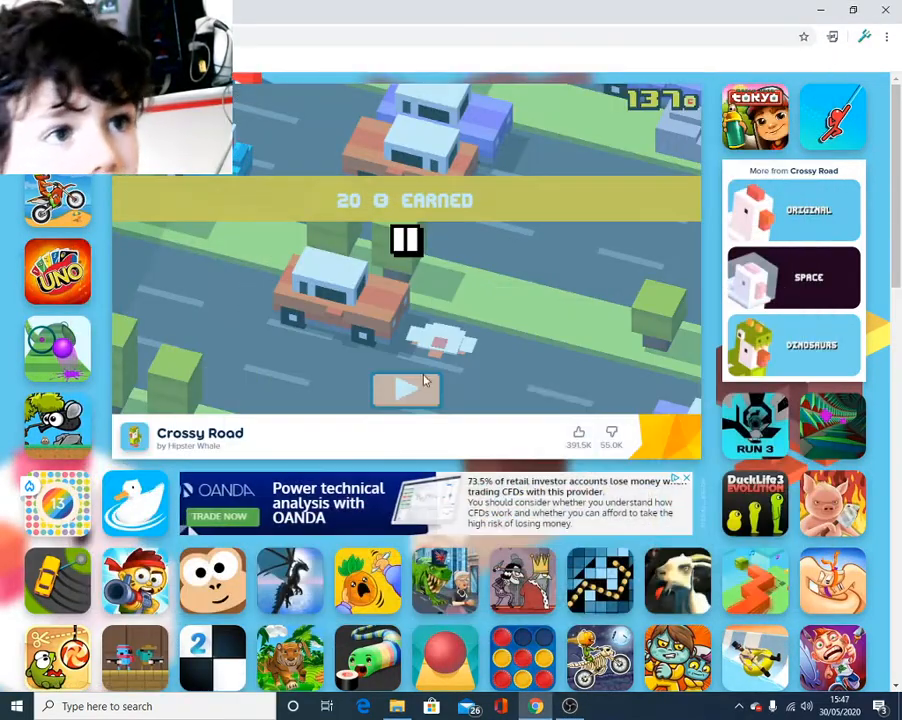
After dying at 137, return to the Crossy Road title screen for a fresh game
click(406, 388)
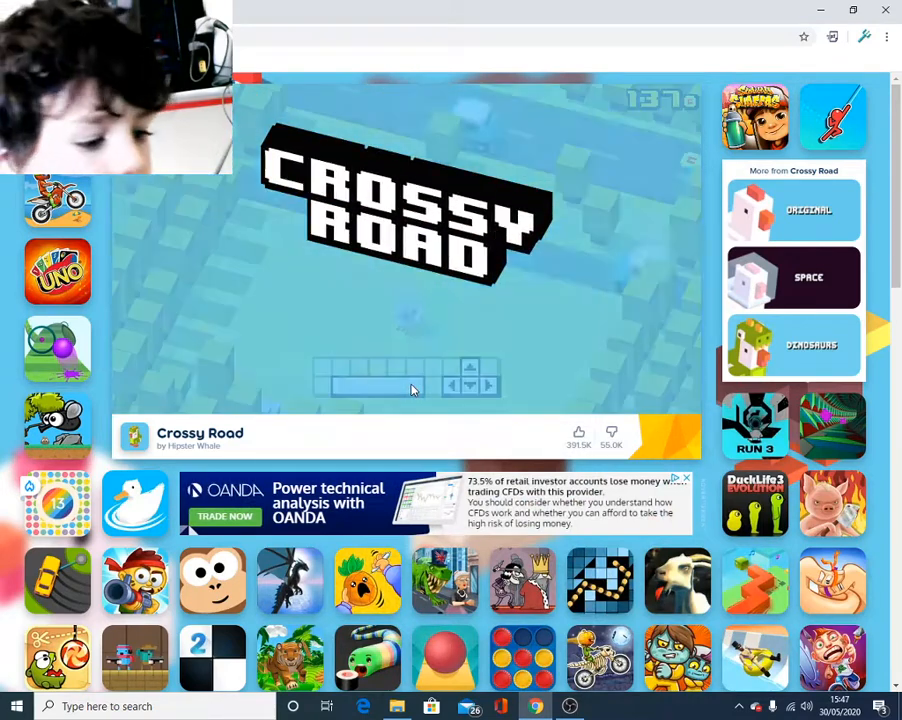